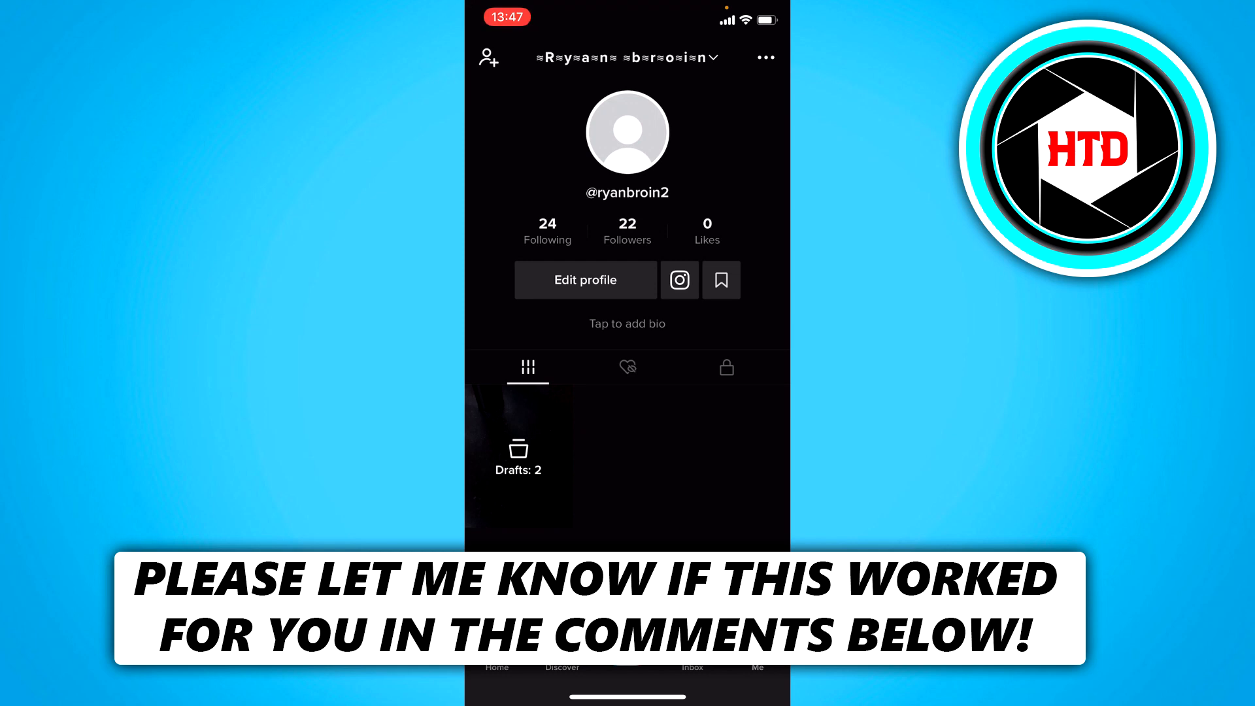
# Open Settings and privacy from the profile's top-right menu.
pyautogui.click(764, 56)
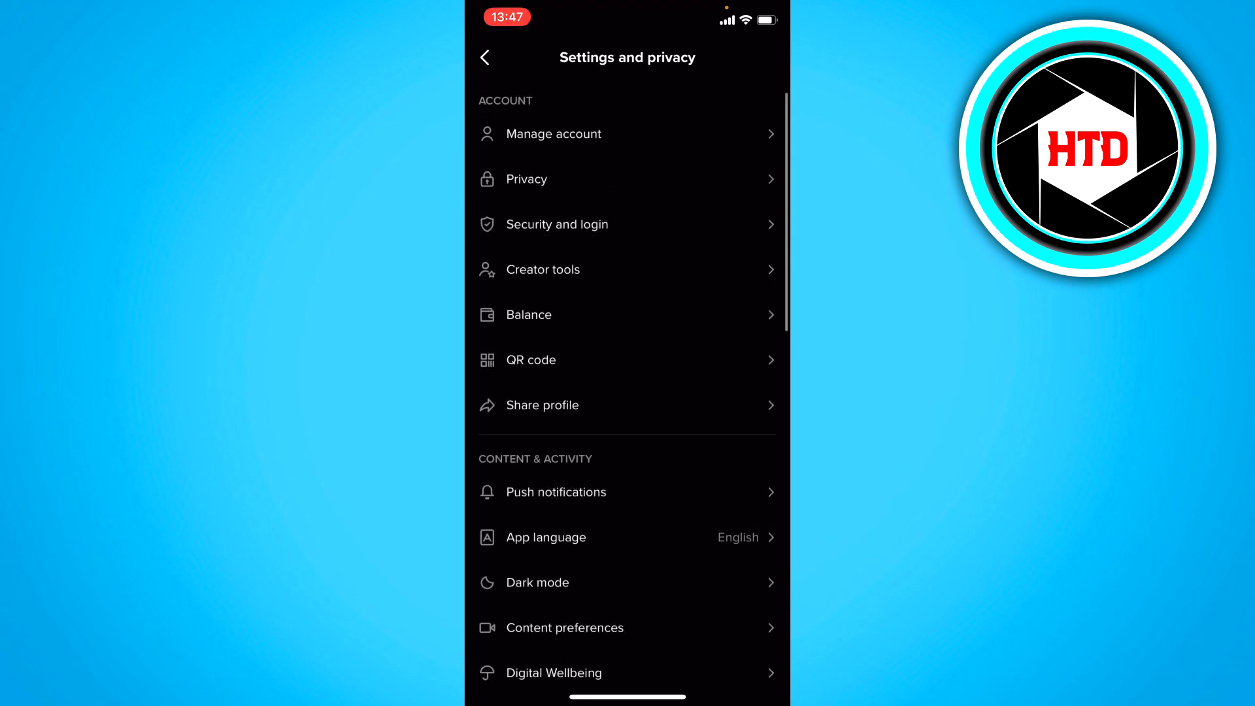
# Open the Privacy page and scroll through its Discoverability and Safety sections.
pyautogui.click(626, 179)
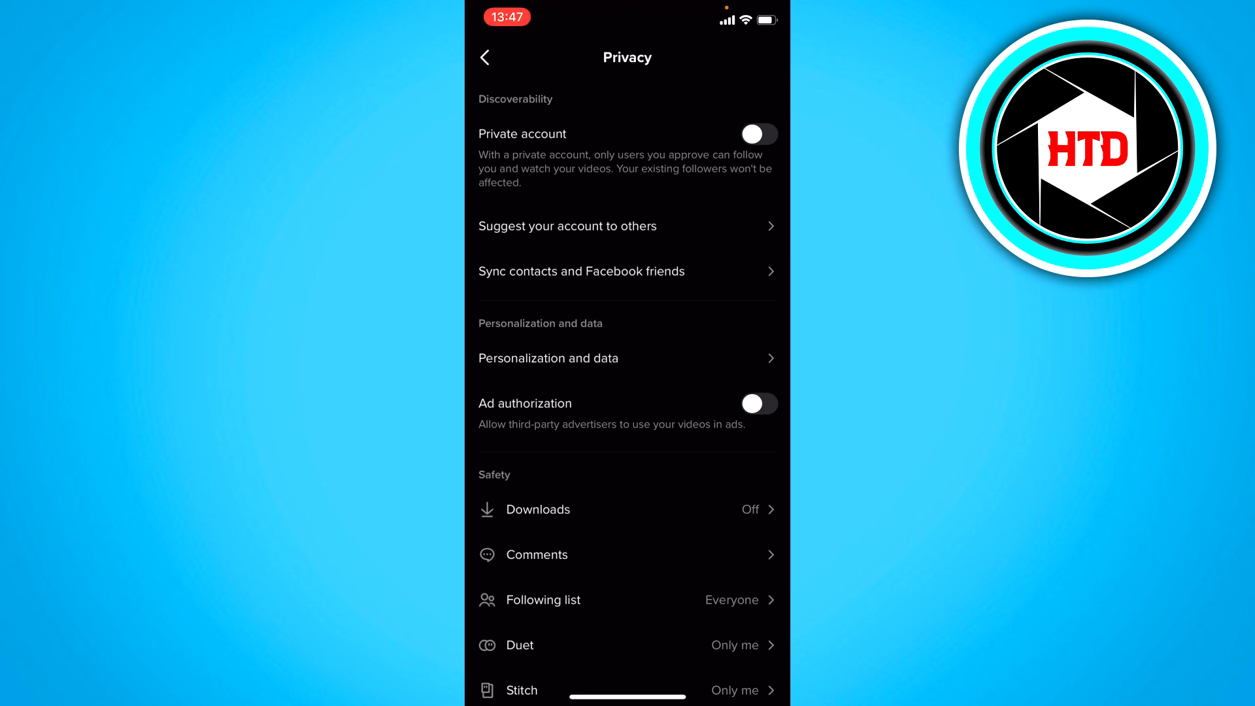
pyautogui.scroll(-3)
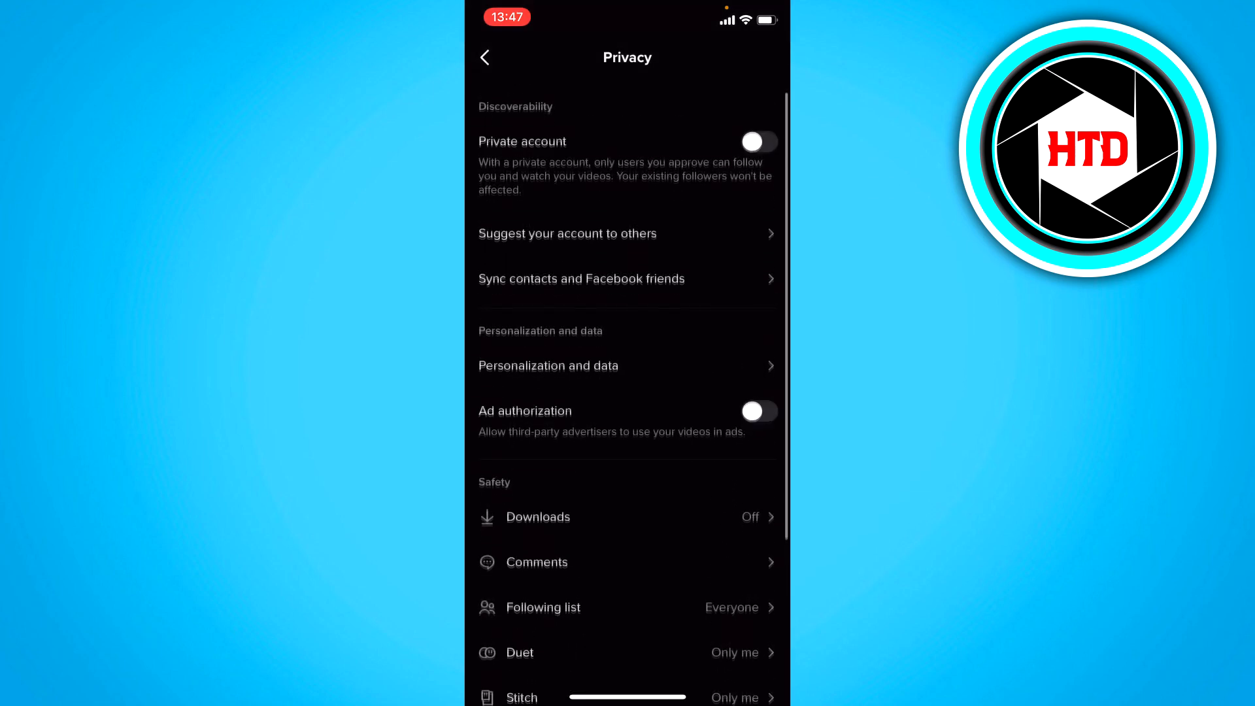
# Switch off all four Suggest your account to others toggles and return to Privacy.
pyautogui.click(566, 234)
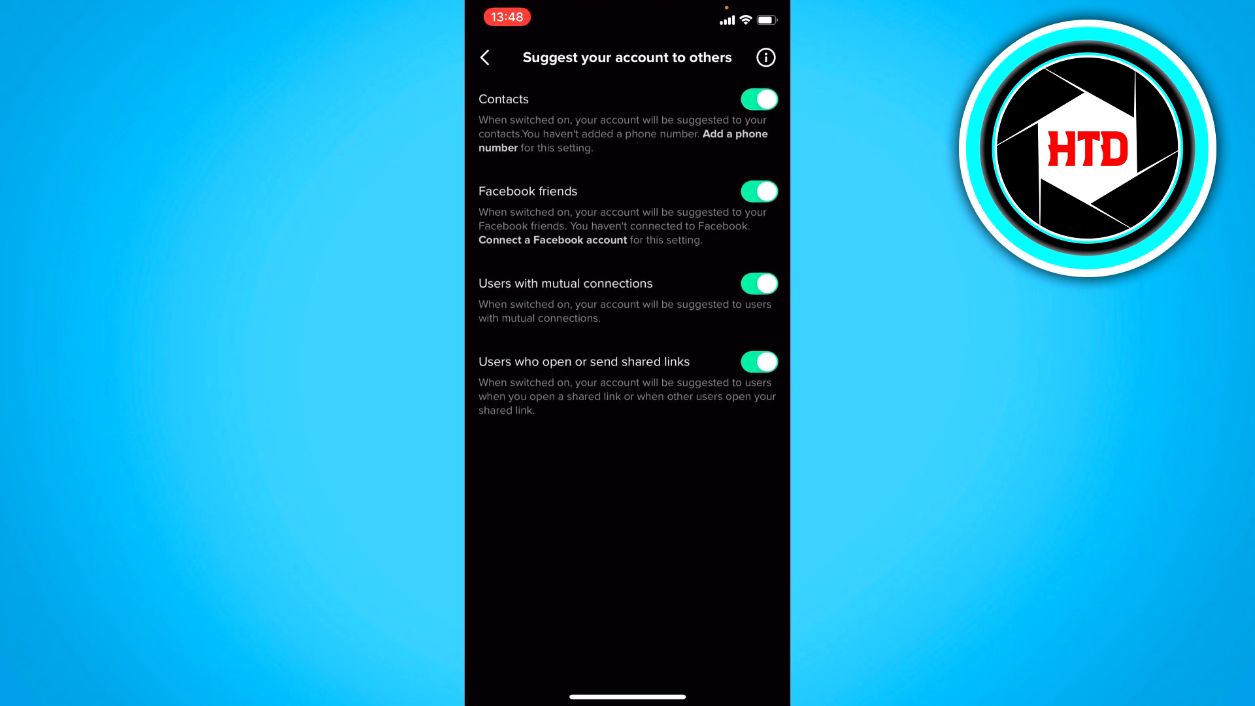
pyautogui.click(757, 100)
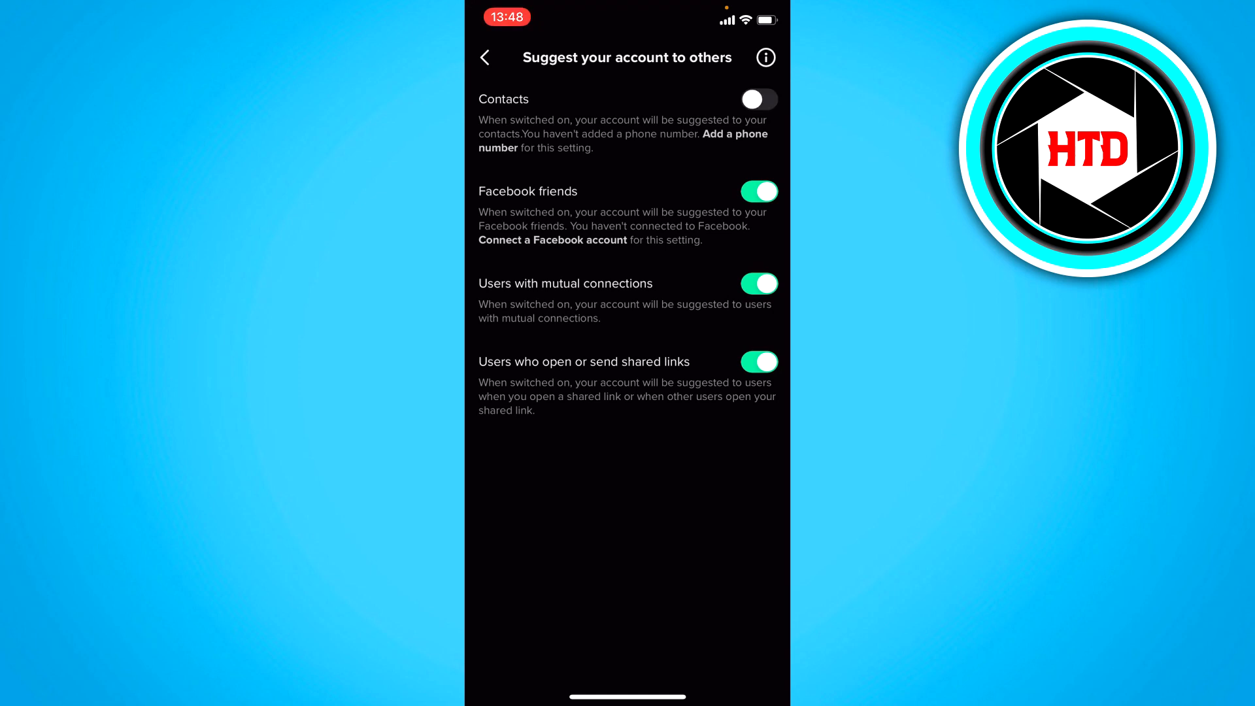
pyautogui.click(758, 284)
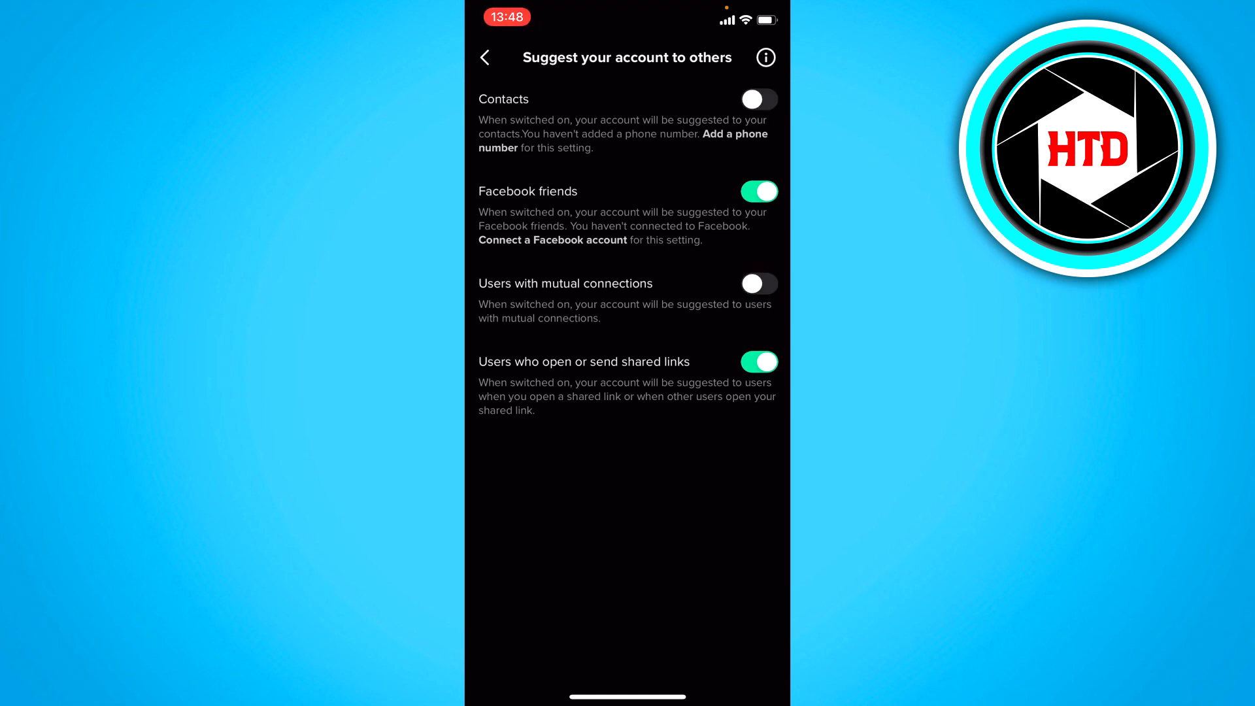
pyautogui.click(758, 283)
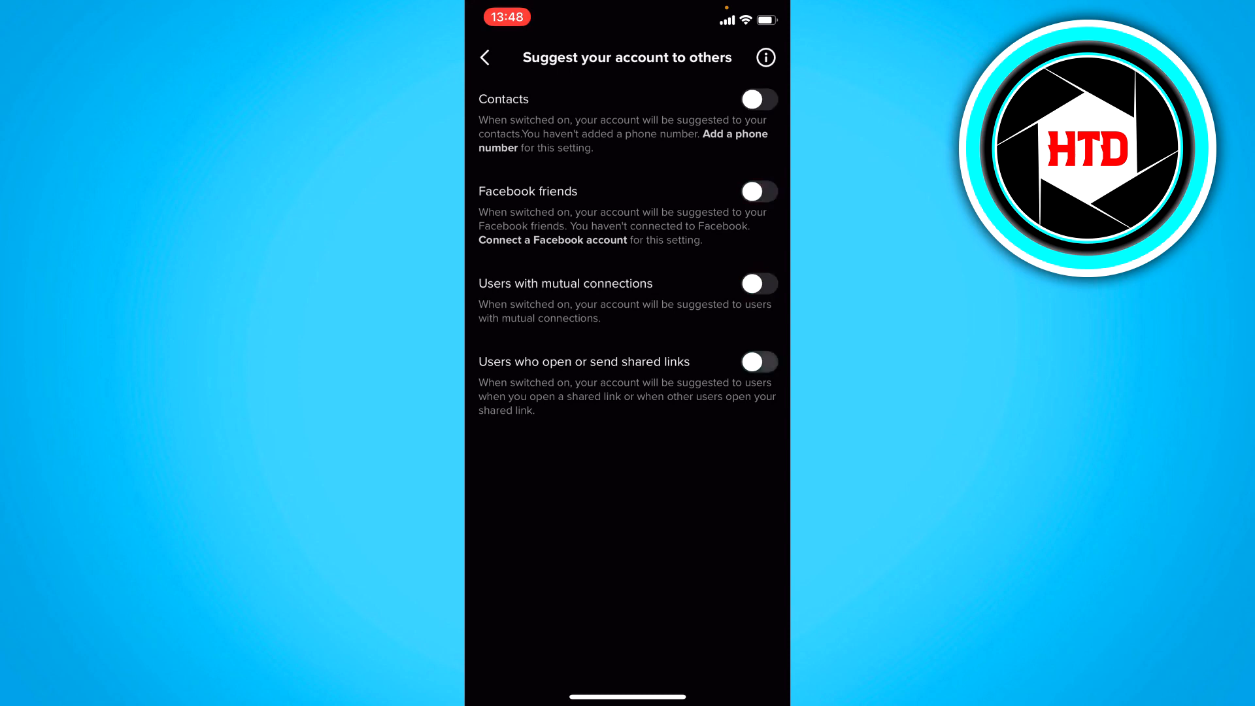
pyautogui.click(485, 56)
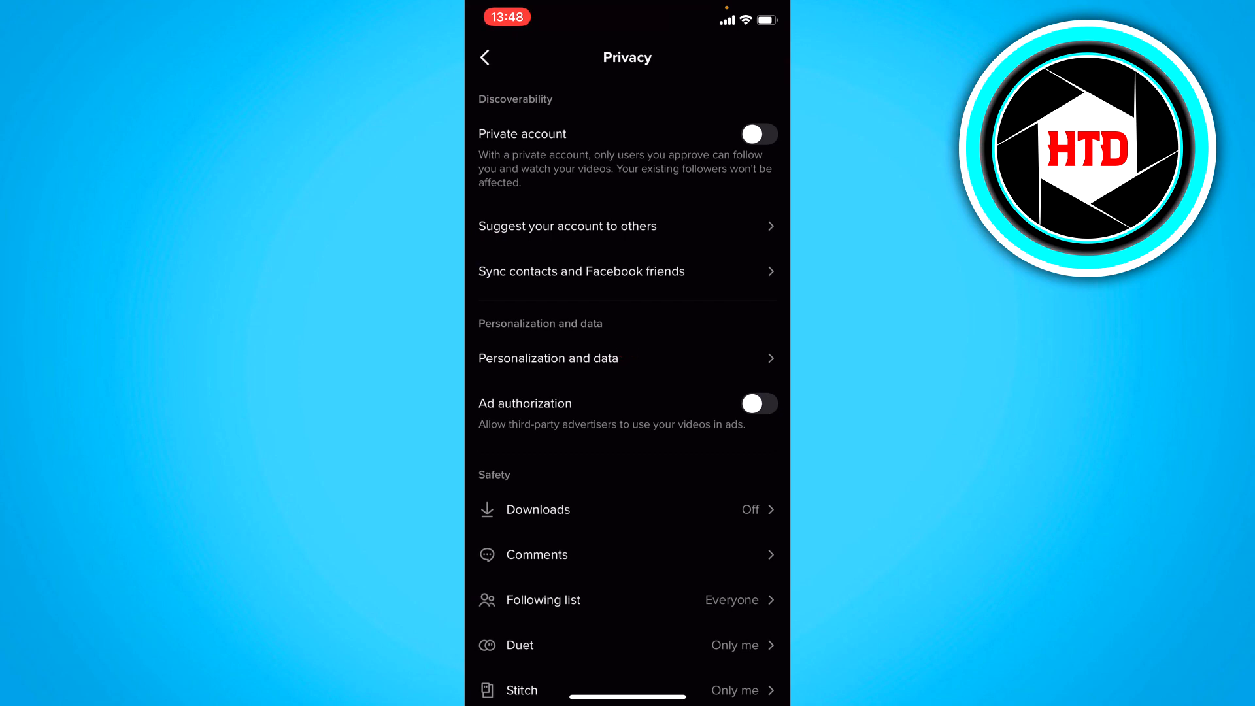
# Review Sync contacts and Facebook friends, recheck suggestions, and leave both sync options off.
pyautogui.scroll(-3)
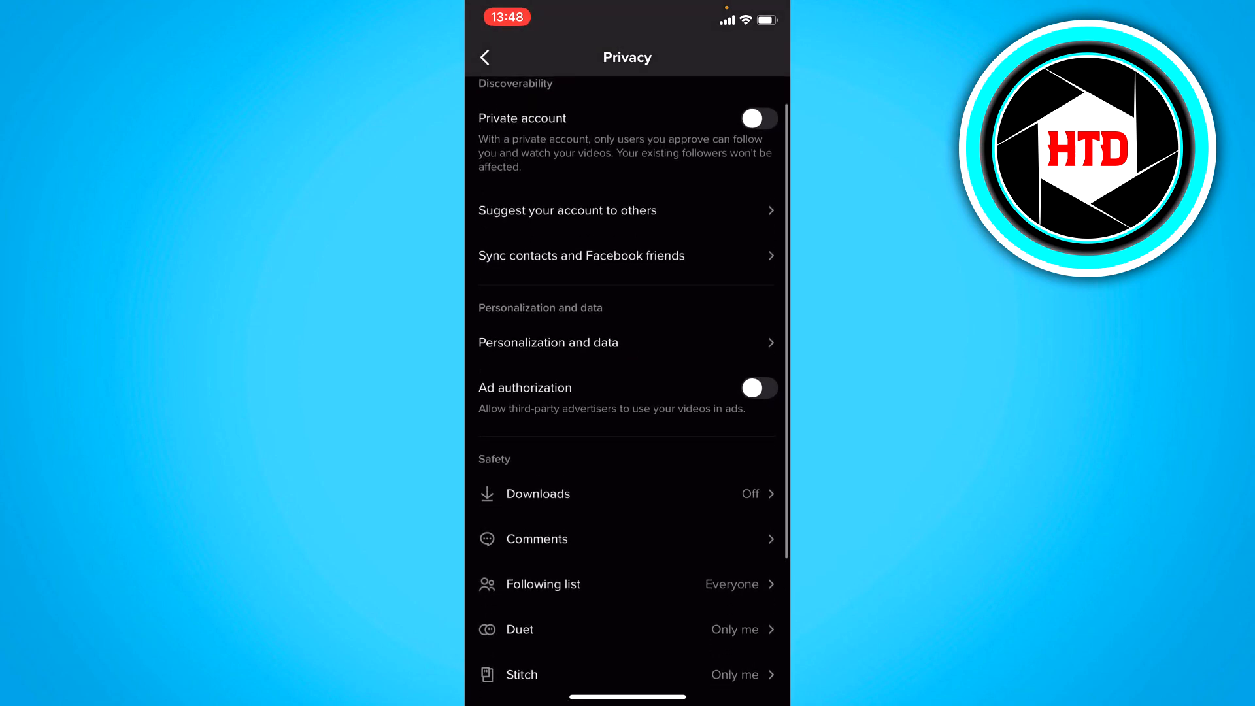
pyautogui.click(581, 255)
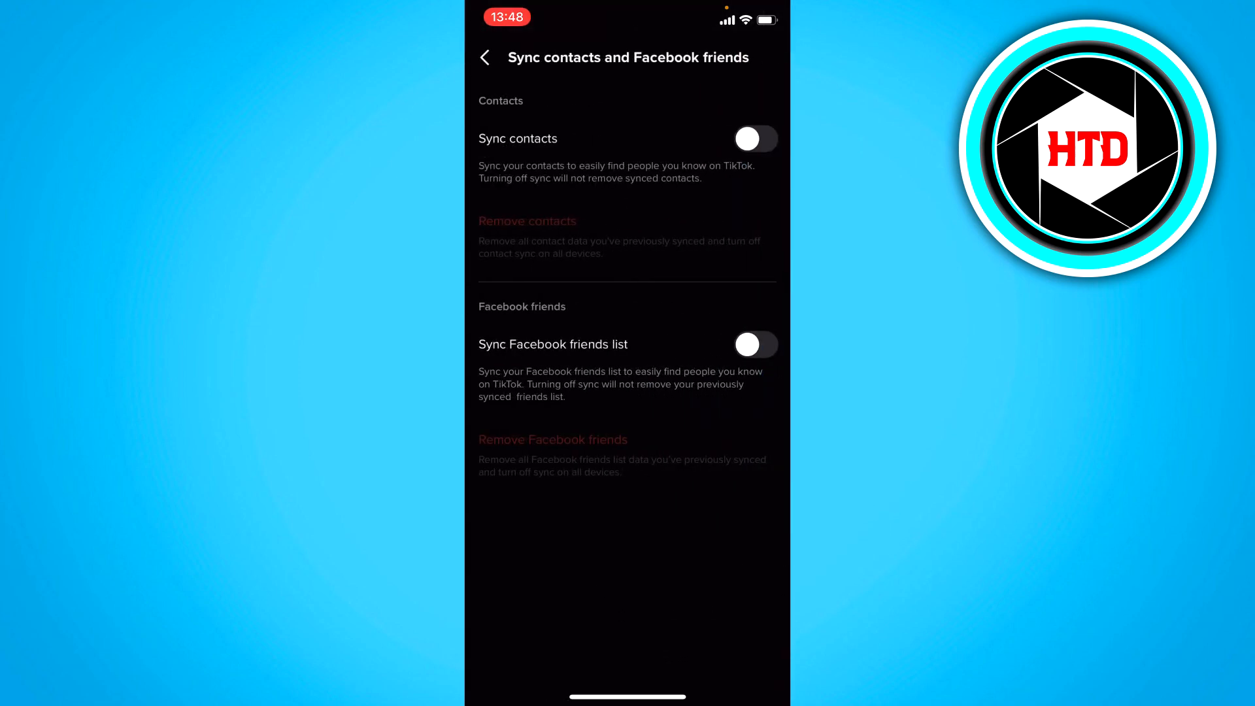
pyautogui.click(484, 56)
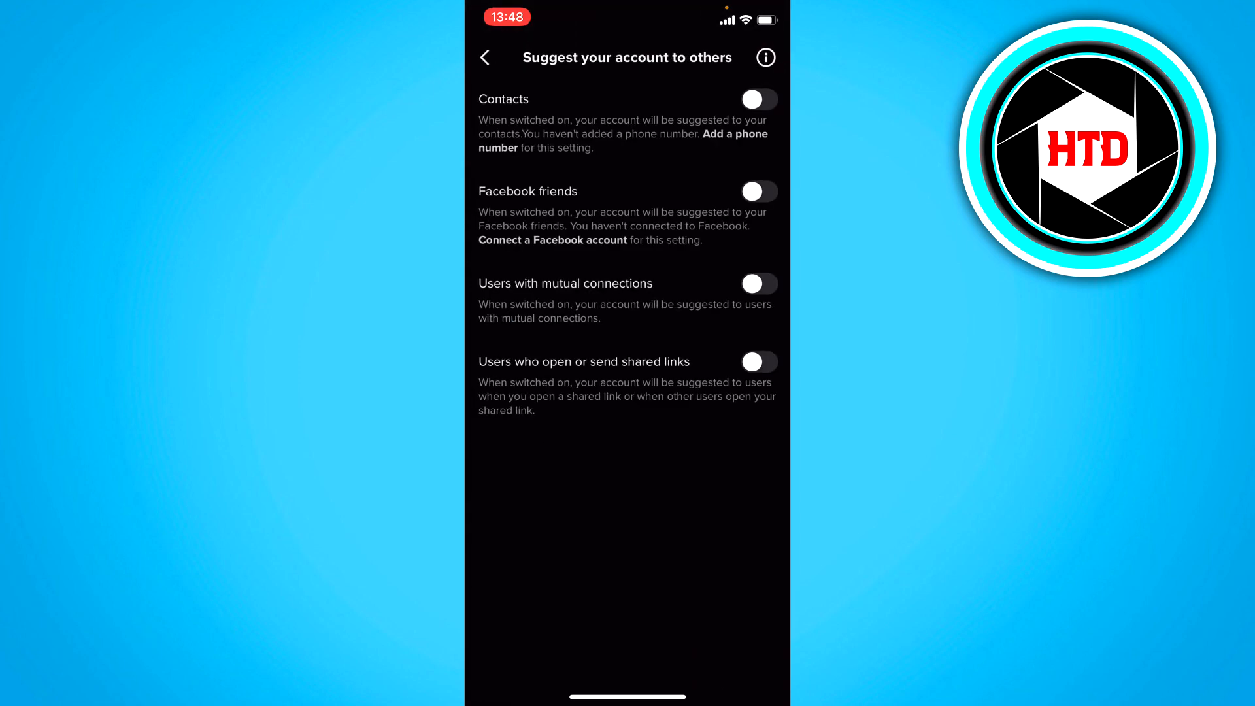
pyautogui.click(485, 56)
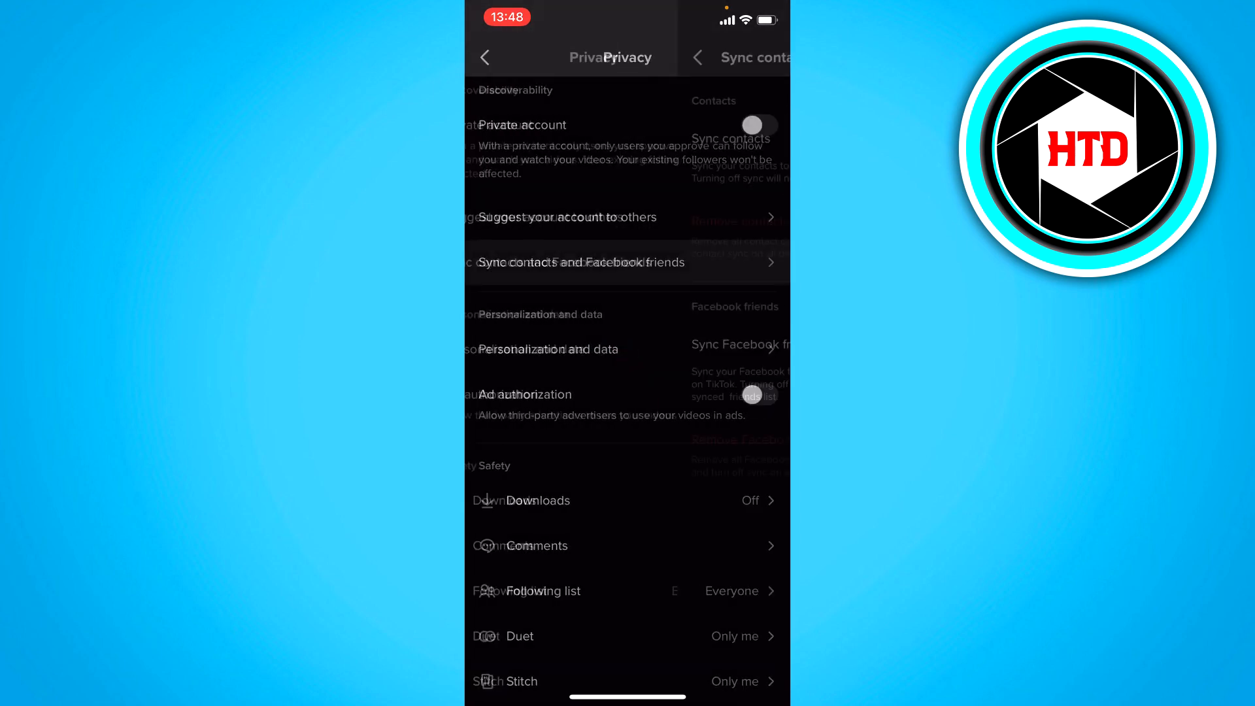
pyautogui.click(577, 261)
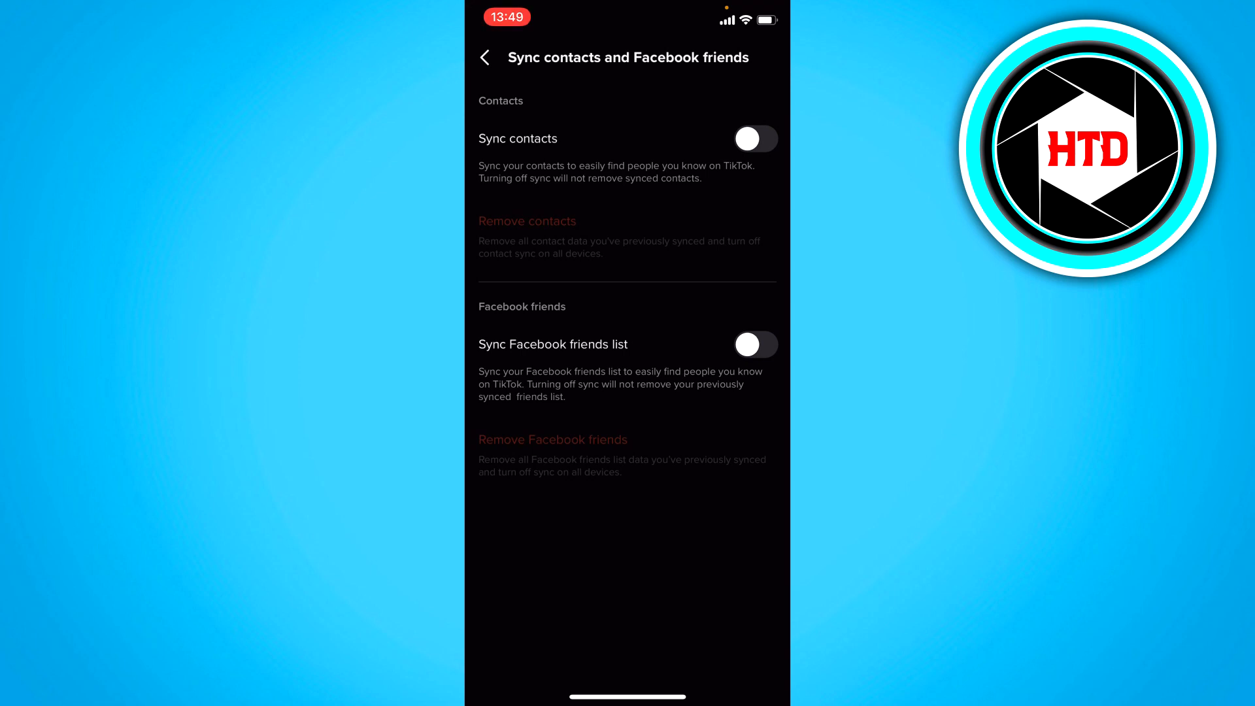
pyautogui.click(754, 138)
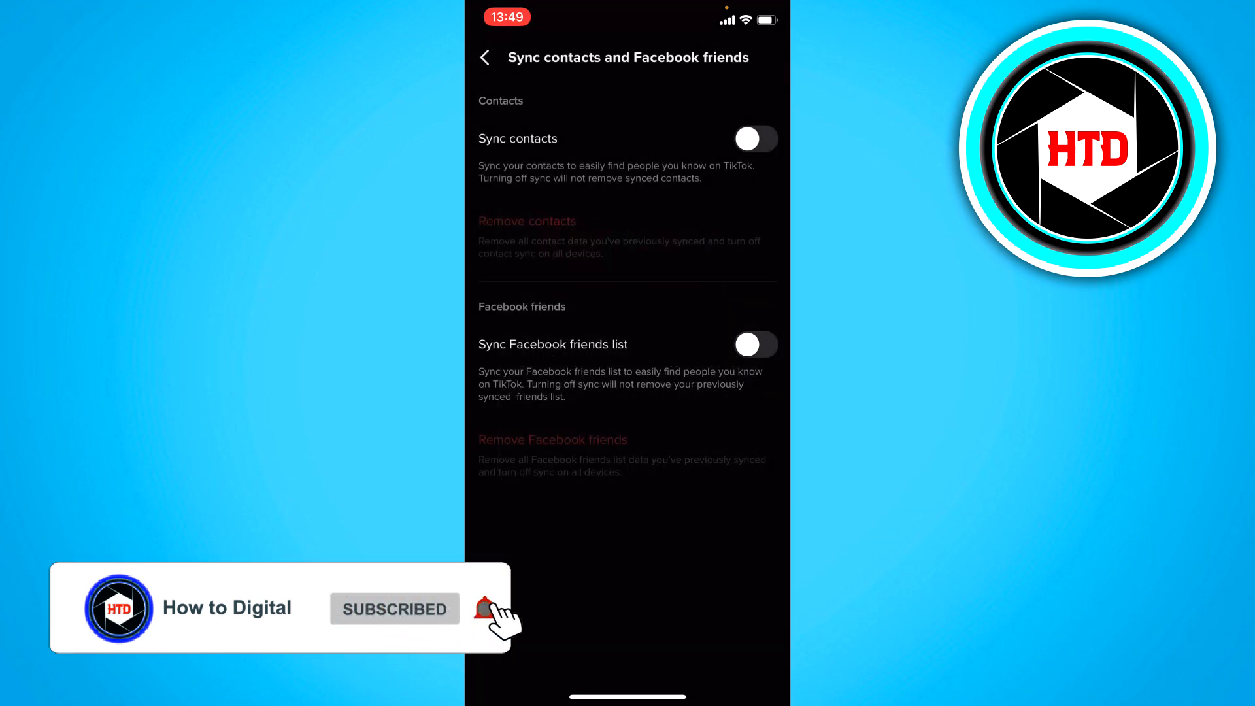
pyautogui.click(486, 56)
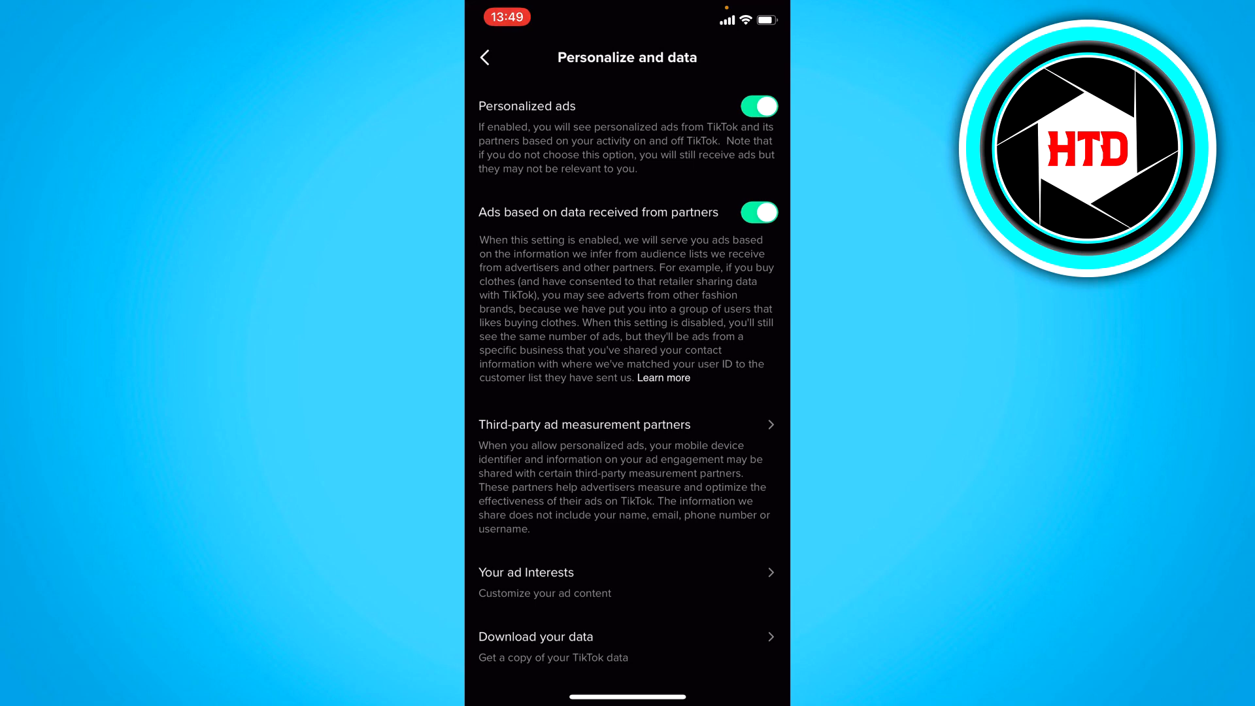
# Review the Personalization and data ad toggles unchanged and return to Privacy.
pyautogui.click(597, 212)
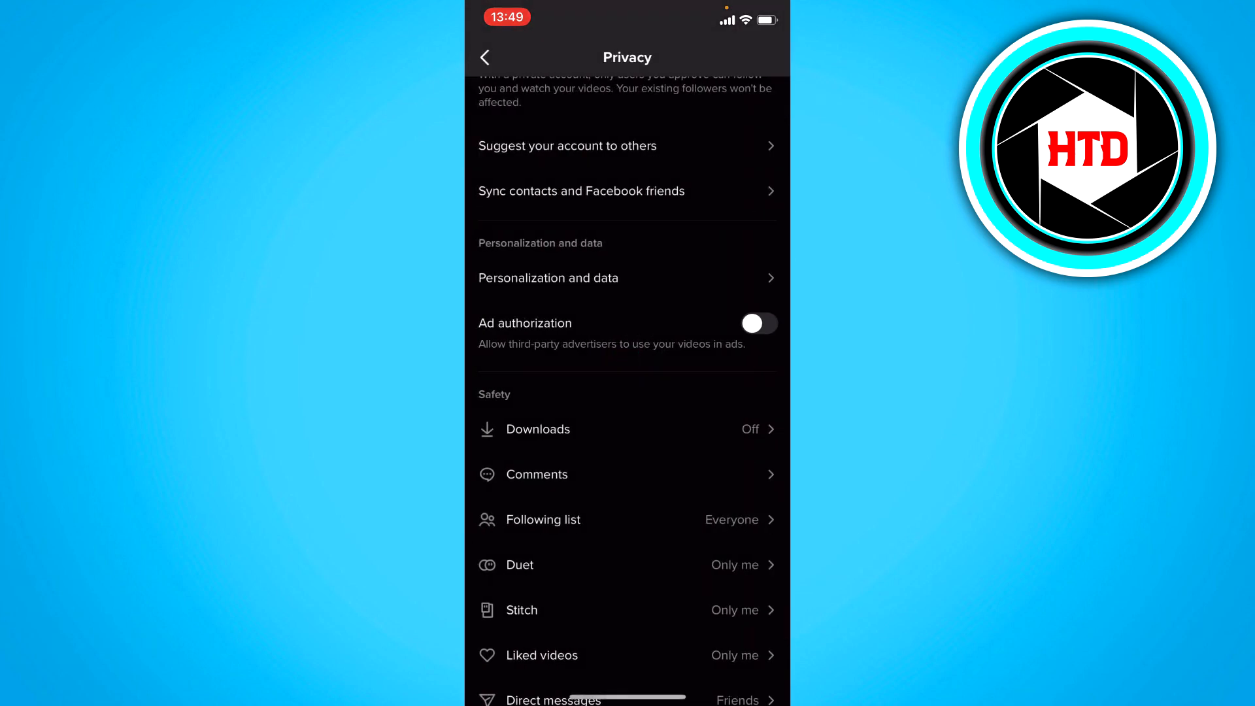
pyautogui.scroll(-3)
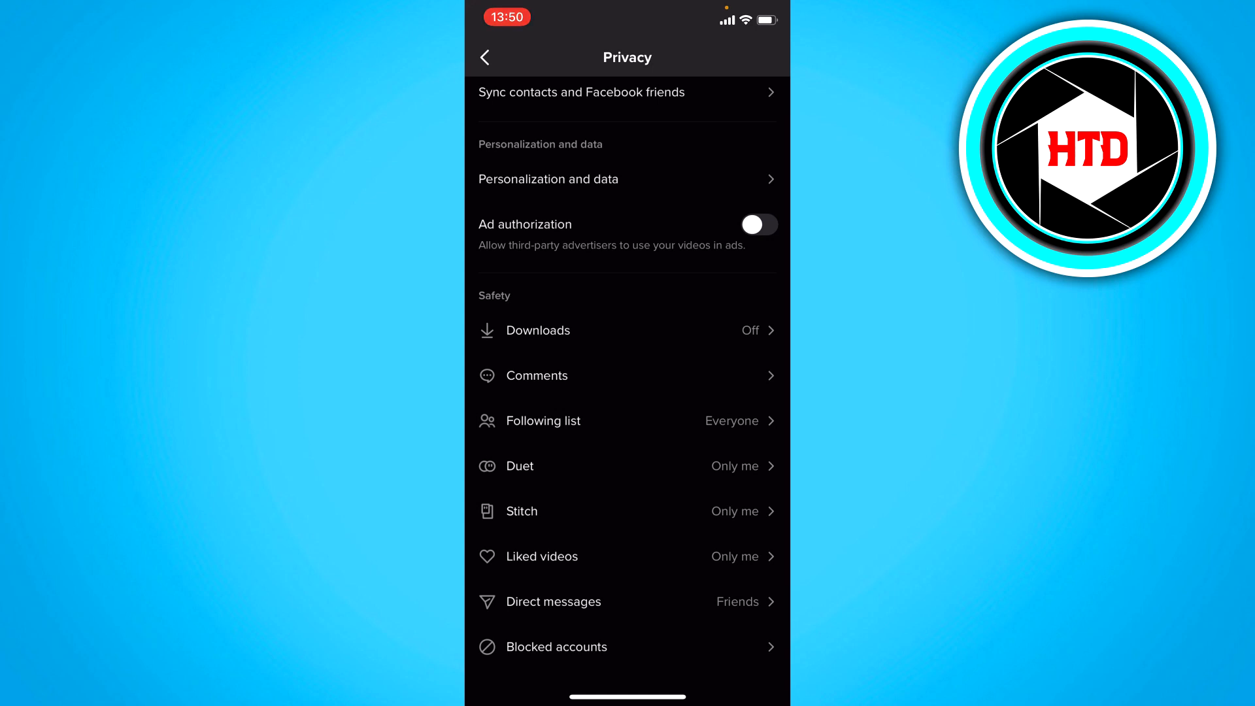
pyautogui.click(569, 602)
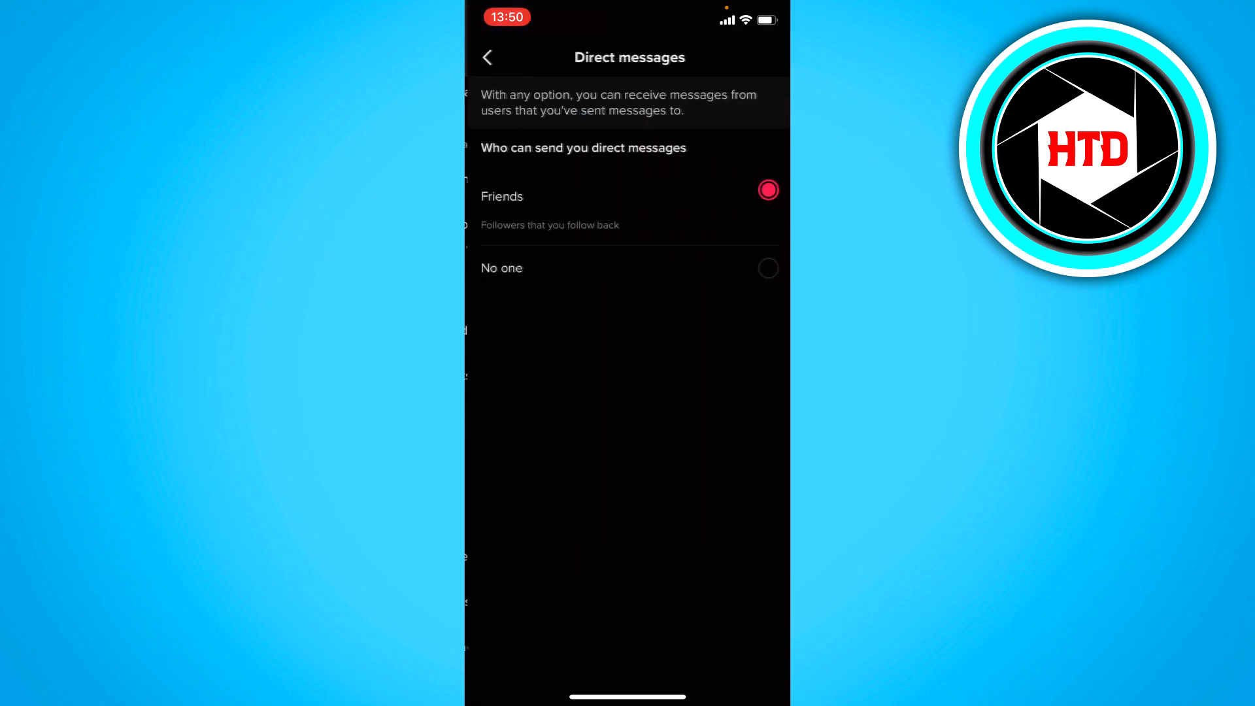
pyautogui.click(488, 56)
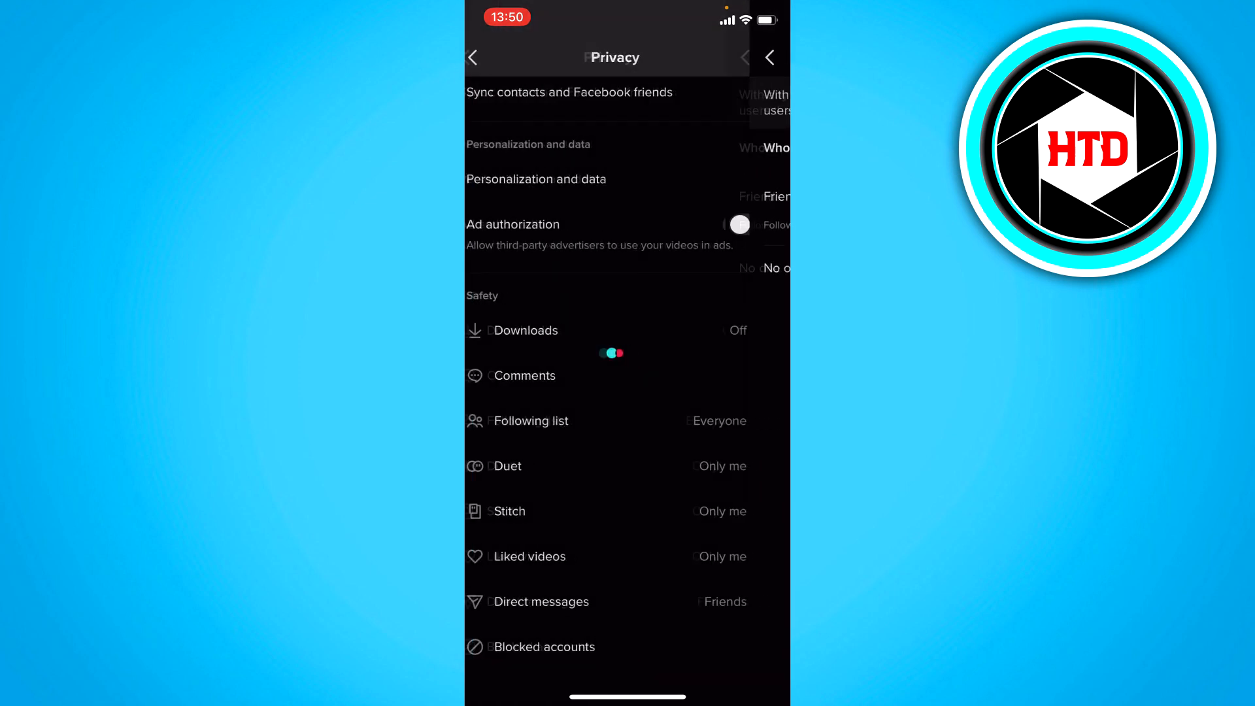
pyautogui.click(525, 330)
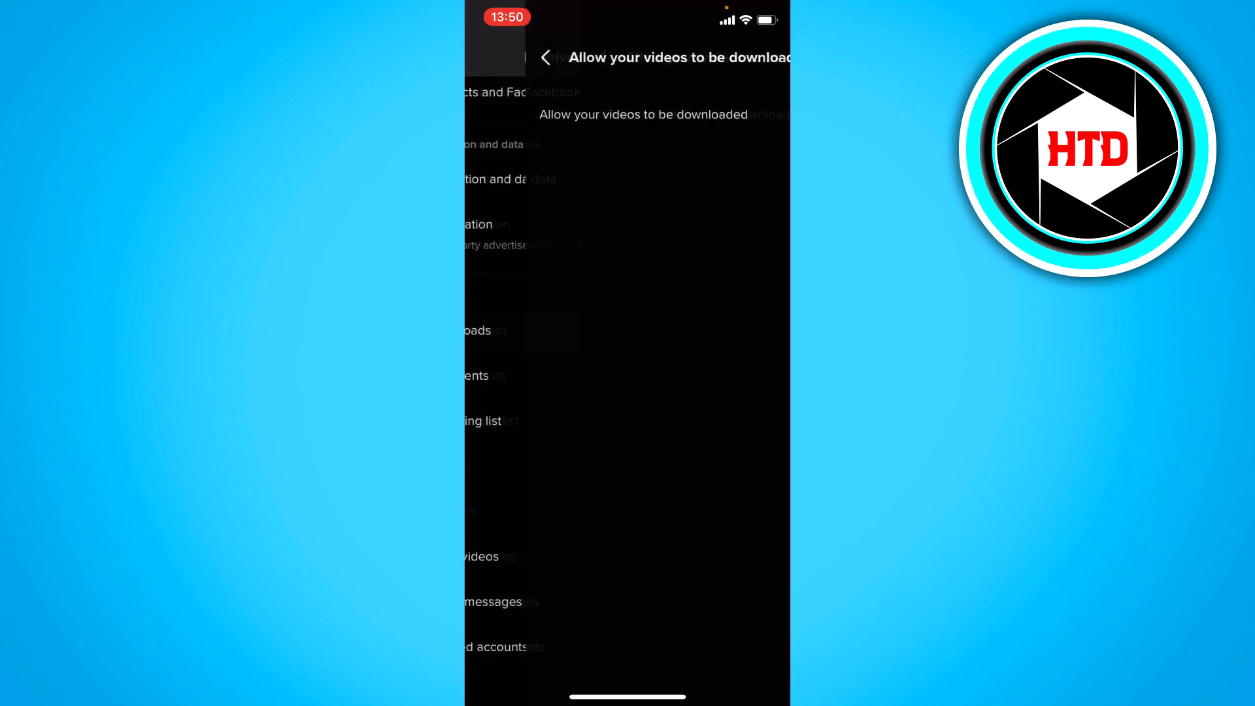
pyautogui.click(546, 57)
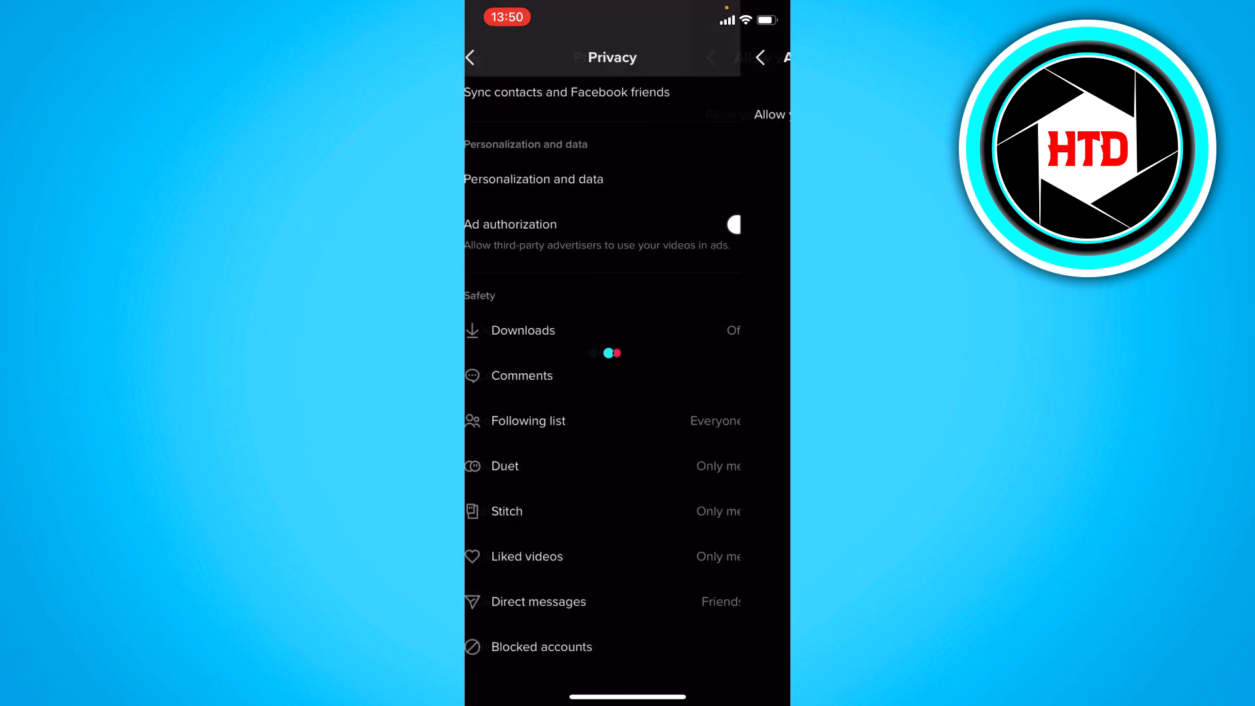